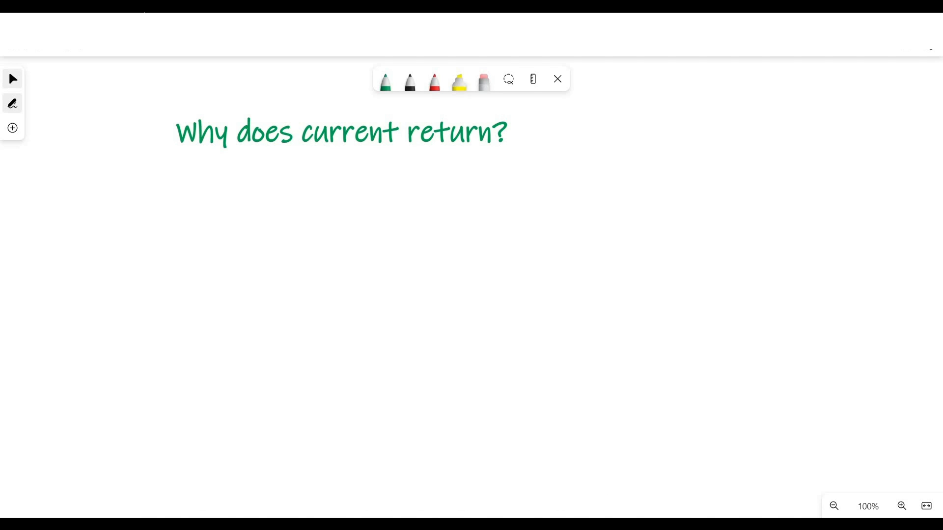
Pick the green pen for drawing below the 'Why does current return?' heading.
left_click(385, 80)
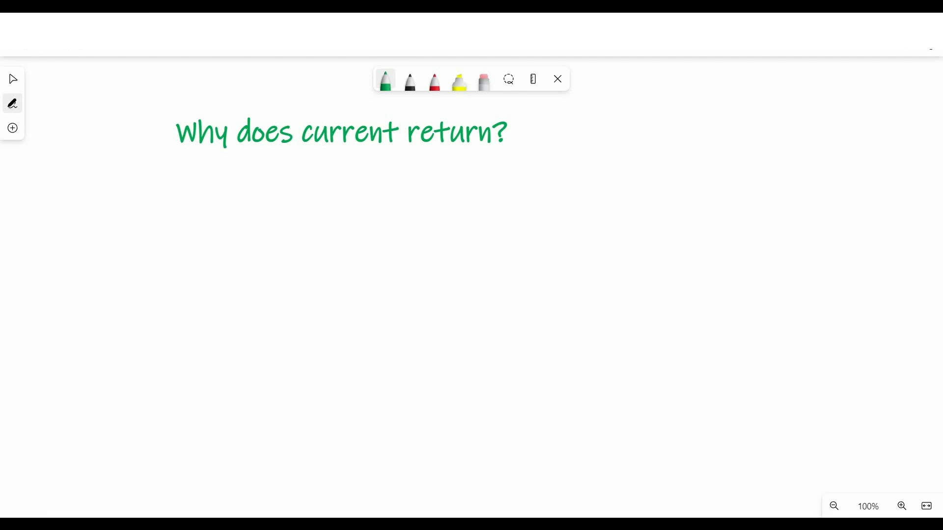
left_click(409, 79)
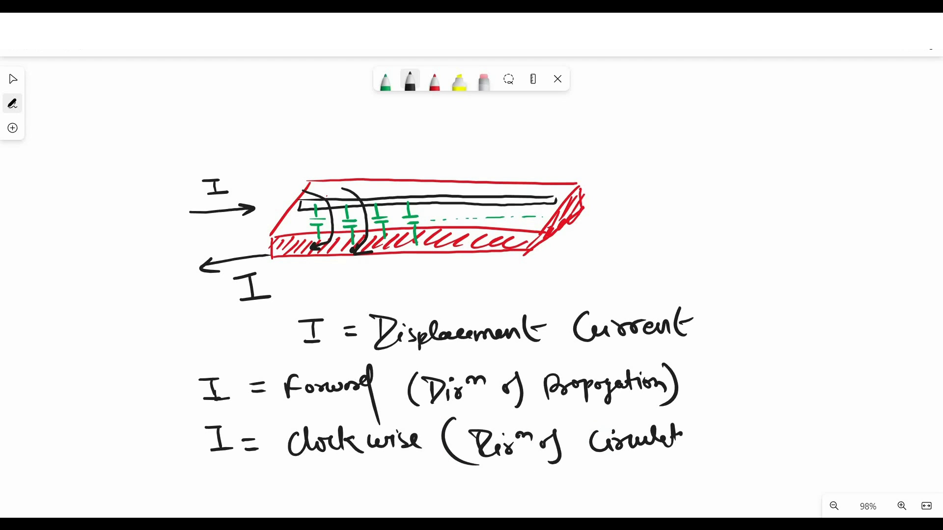
Switch to the red pen and scroll down to empty canvas space.
left_click(434, 80)
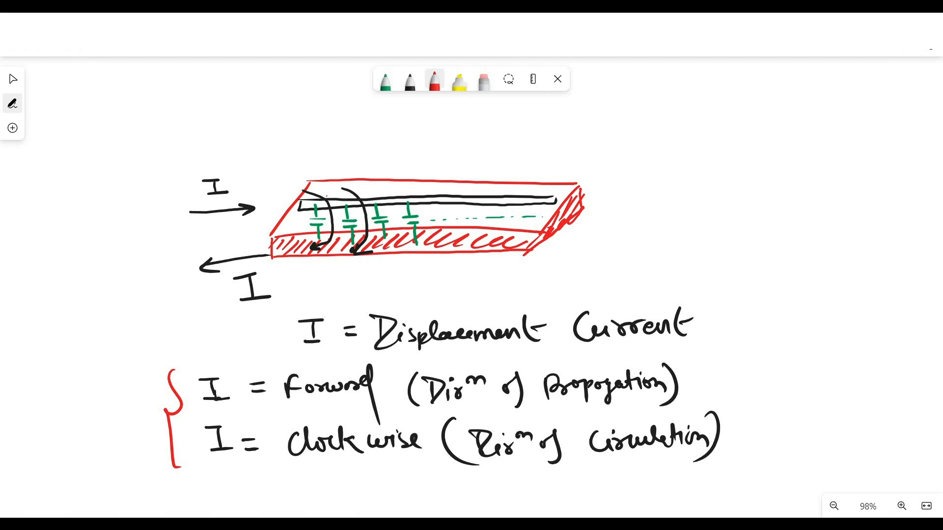
scroll("down", 3)
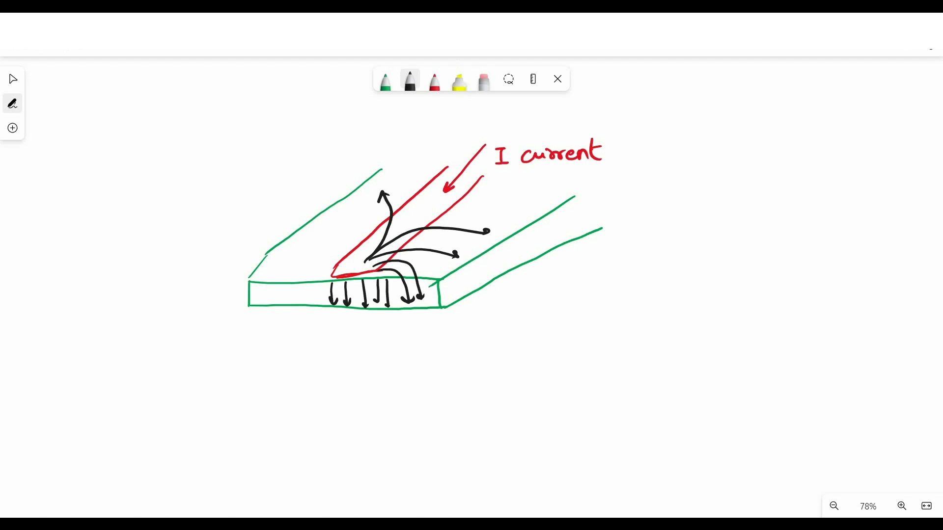
Draw another electric field arrow spreading from the red trace.
left_click_drag(361, 259, 271, 234)
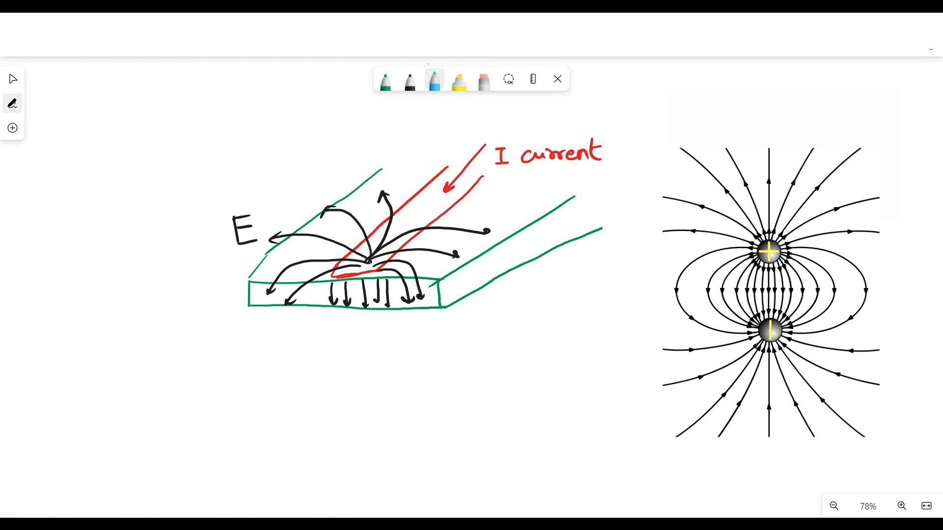
mouse_move(733, 260)
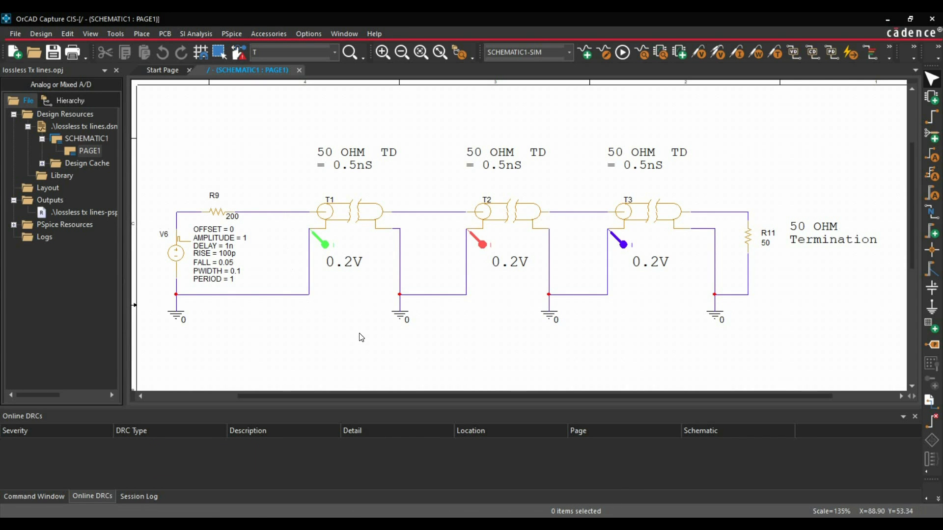
mouse_move(343, 217)
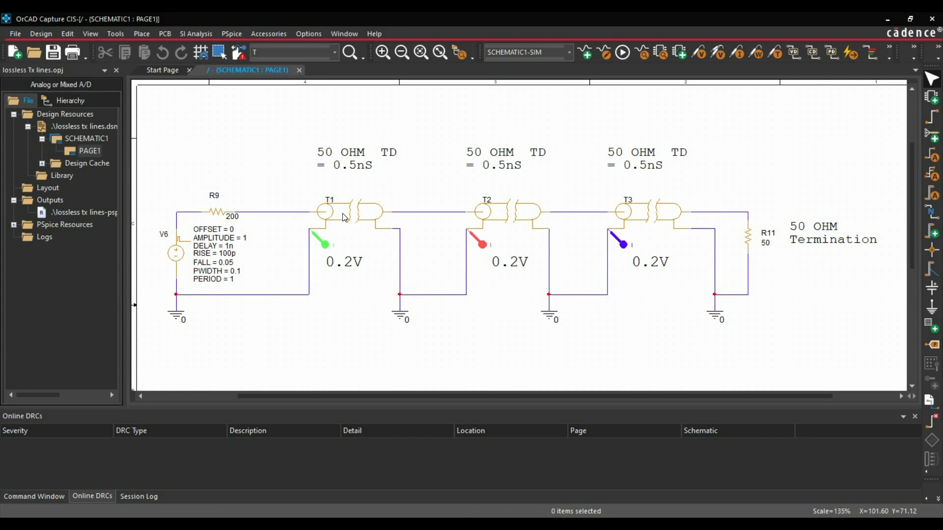
mouse_move(336, 200)
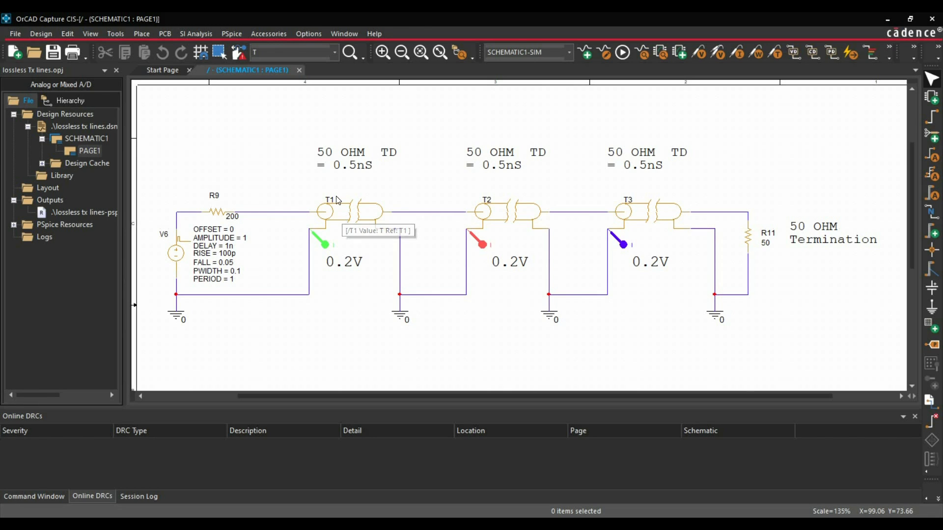
mouse_move(355, 183)
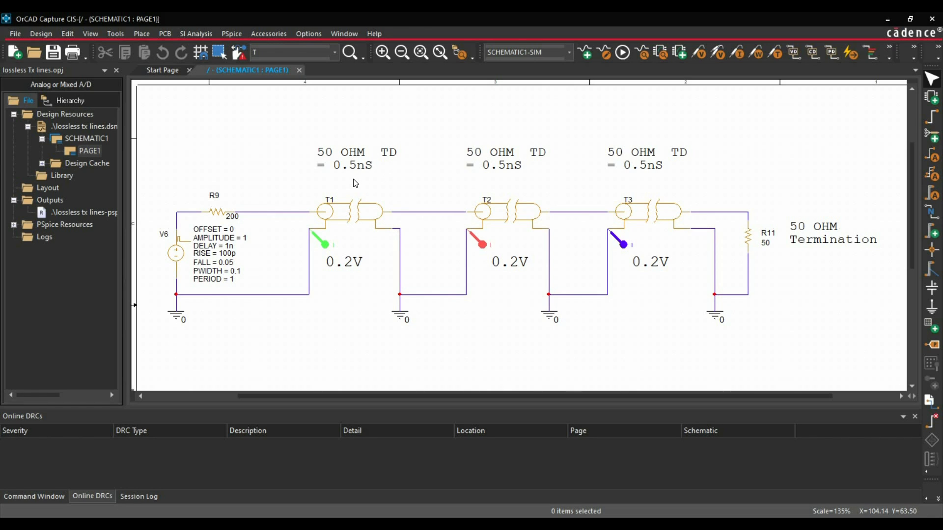
mouse_move(374, 182)
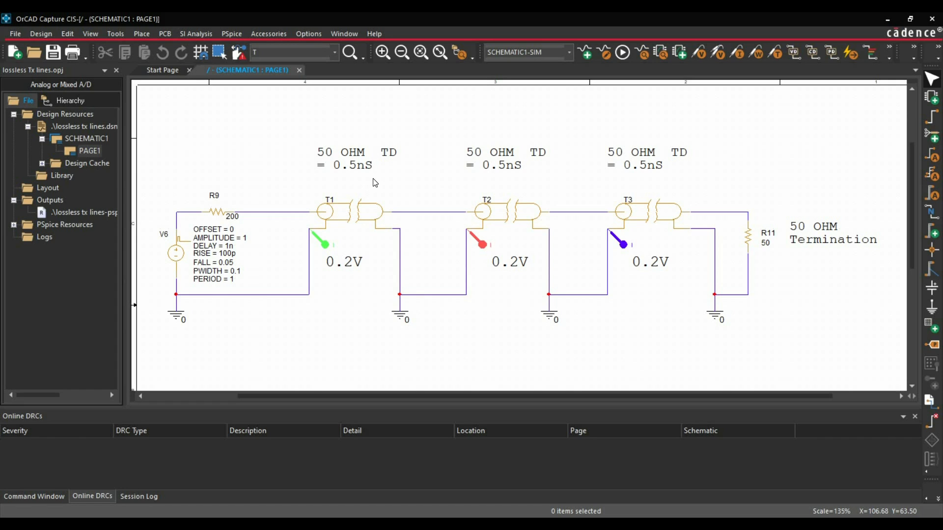
mouse_move(755, 239)
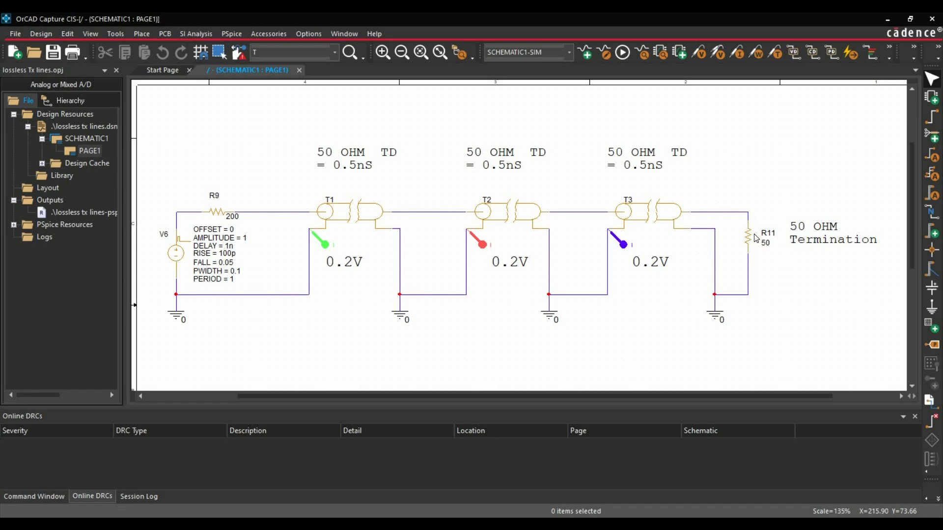
mouse_move(261, 191)
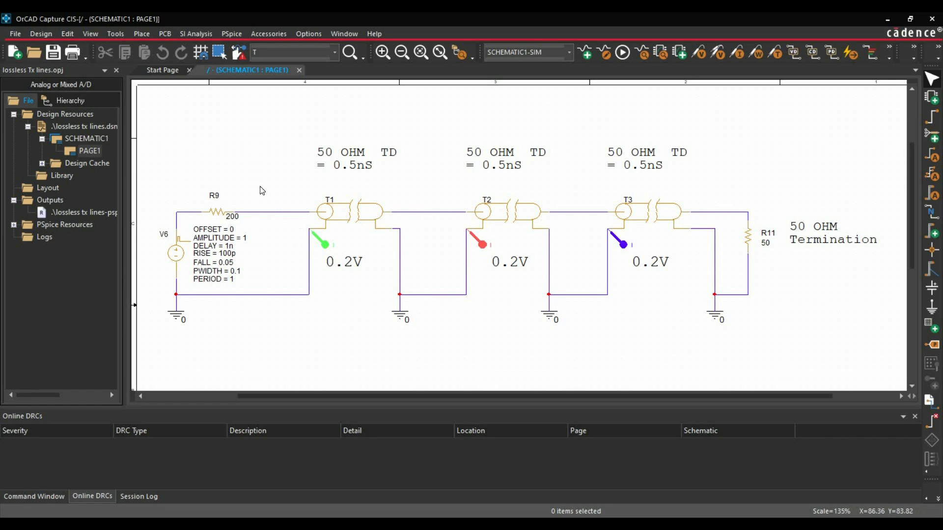
mouse_move(195, 277)
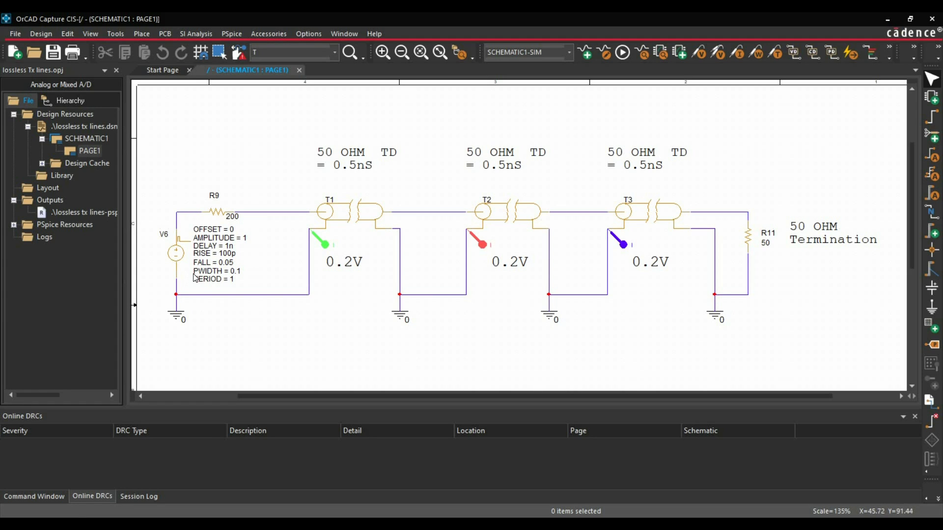
mouse_move(245, 245)
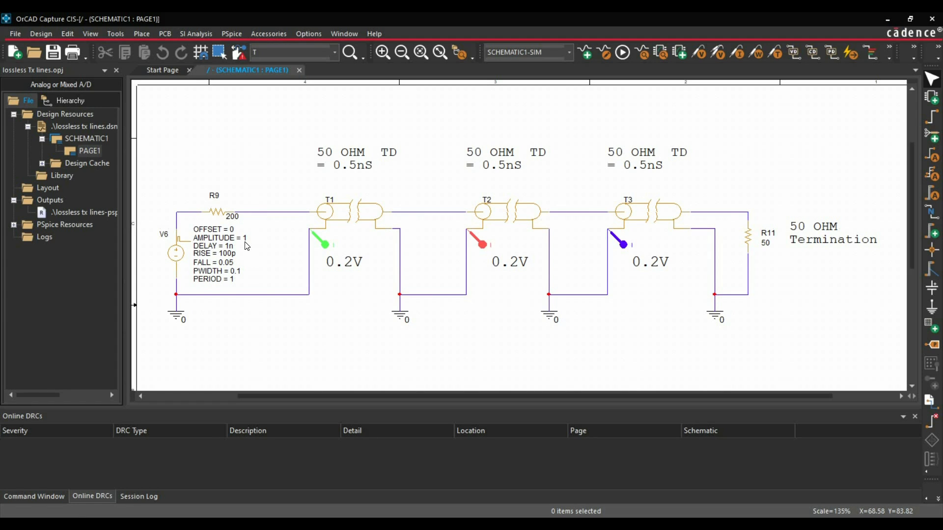
mouse_move(240, 226)
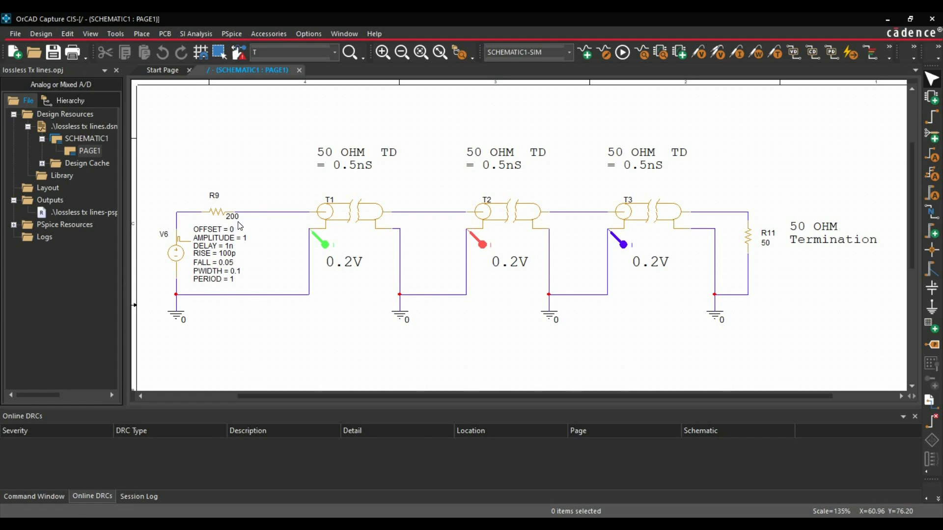
mouse_move(266, 174)
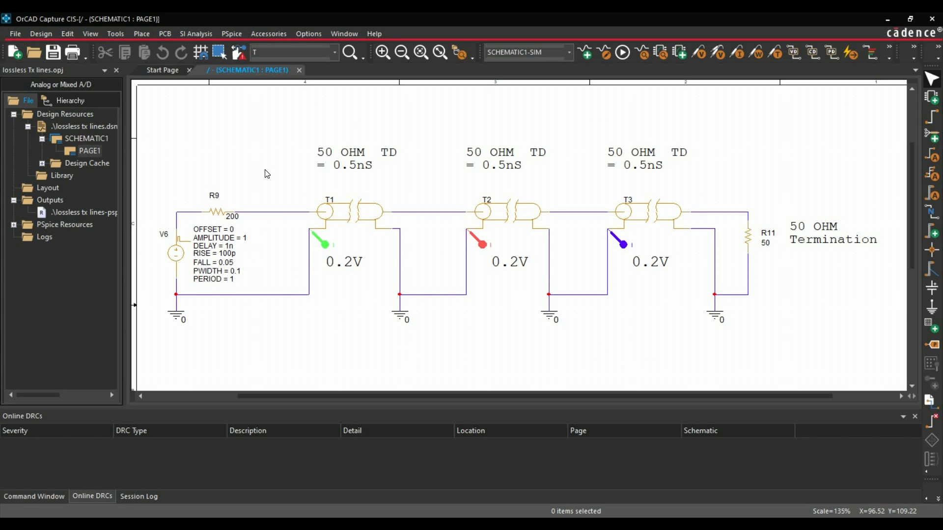
mouse_move(338, 303)
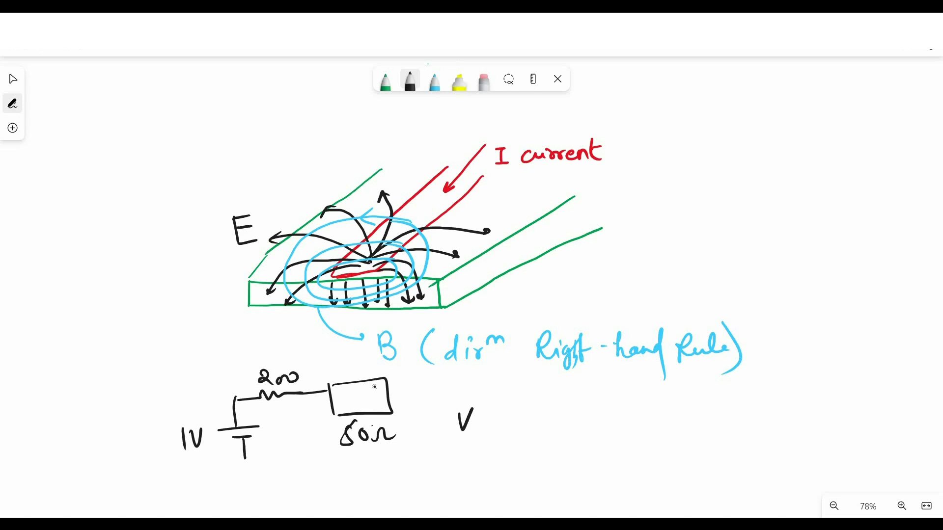
Write the Ohm's law formula 'V=IR' beside the circuit sketch.
type("=IR")
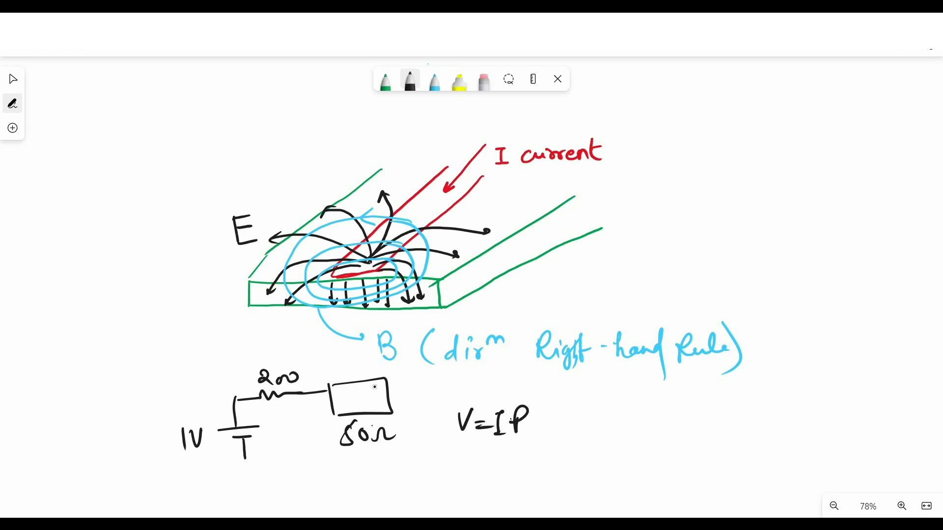
left_click(523, 421)
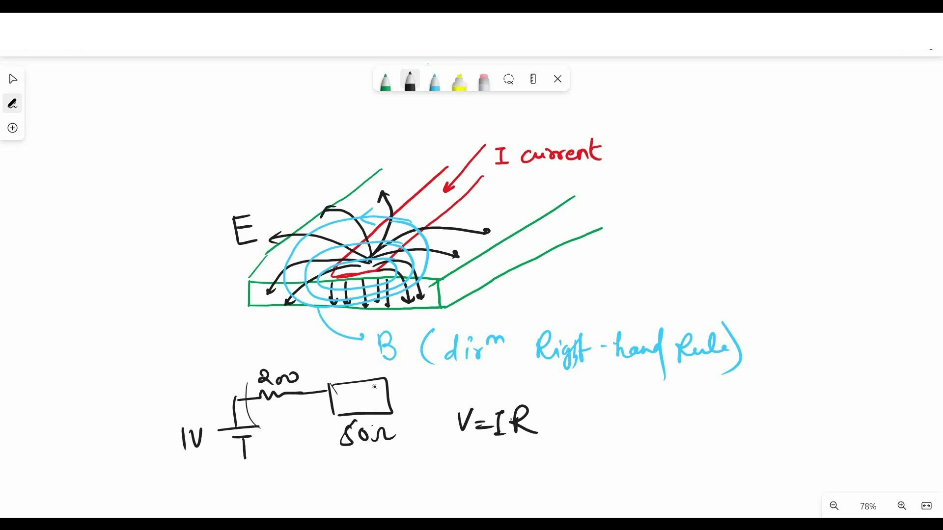
type("I")
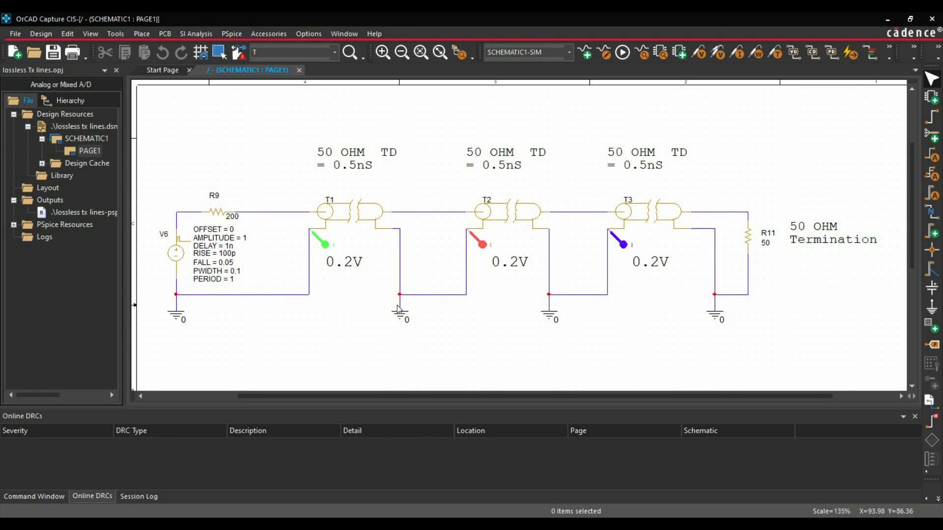
mouse_move(422, 314)
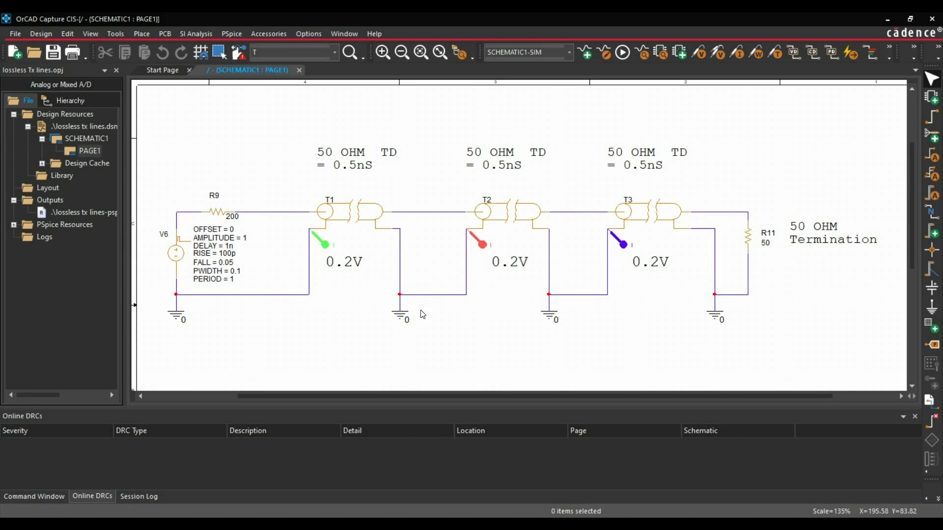
mouse_move(358, 185)
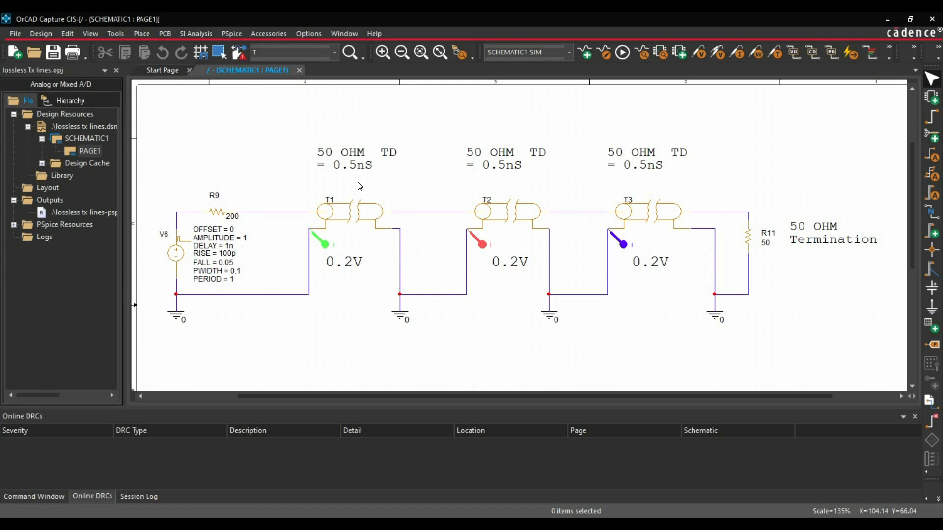
mouse_move(362, 181)
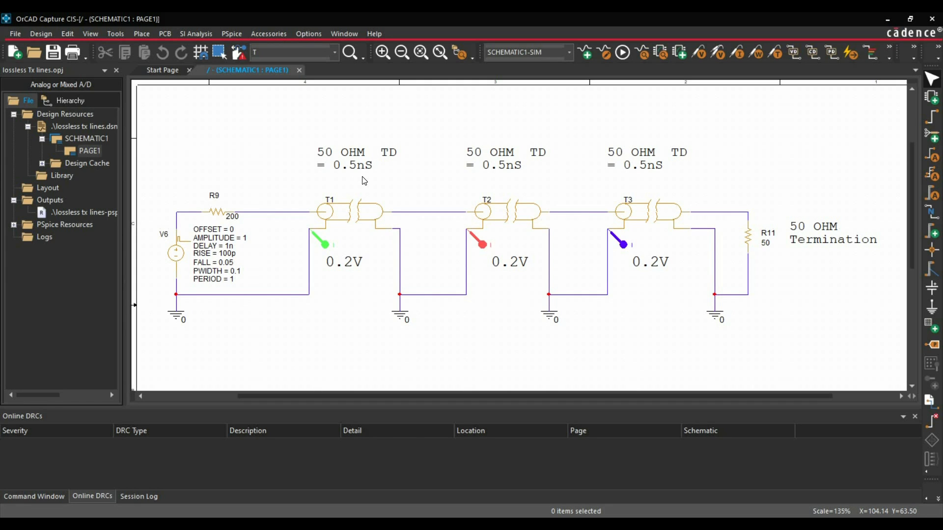
mouse_move(406, 360)
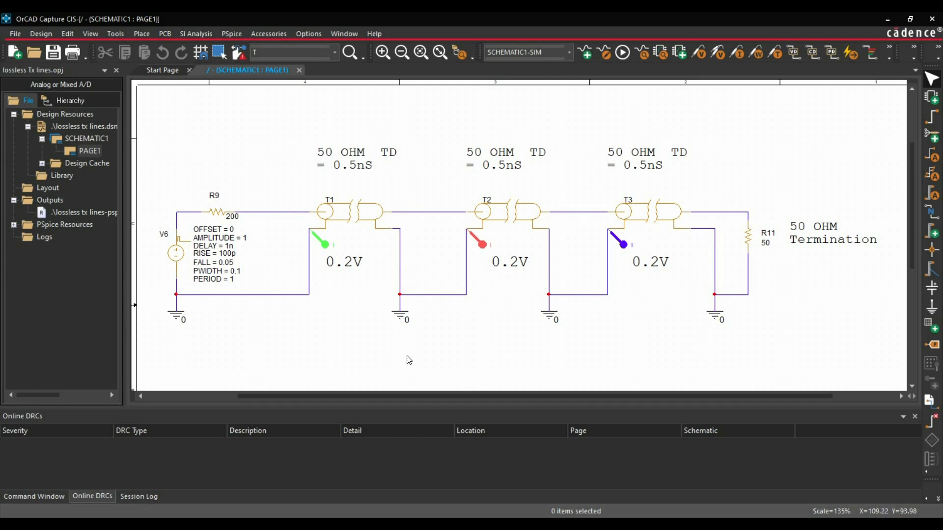
left_click(622, 52)
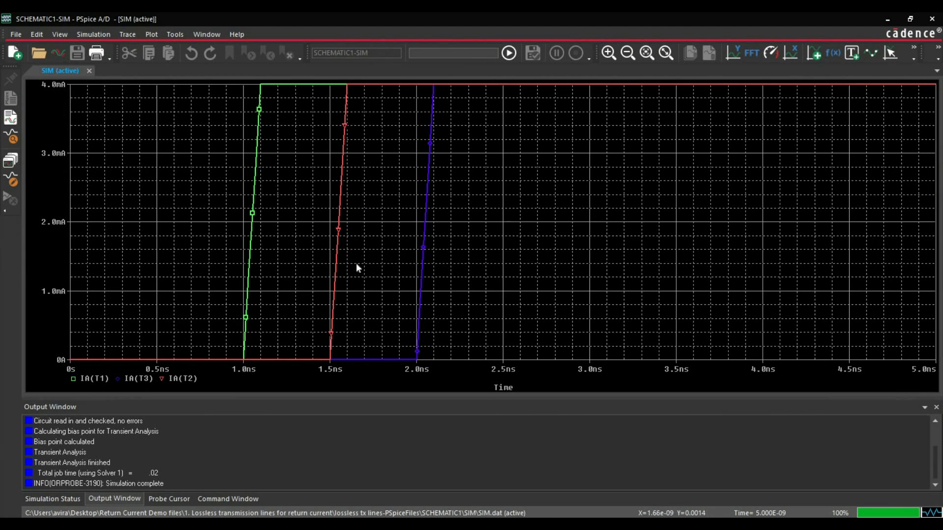
mouse_move(246, 342)
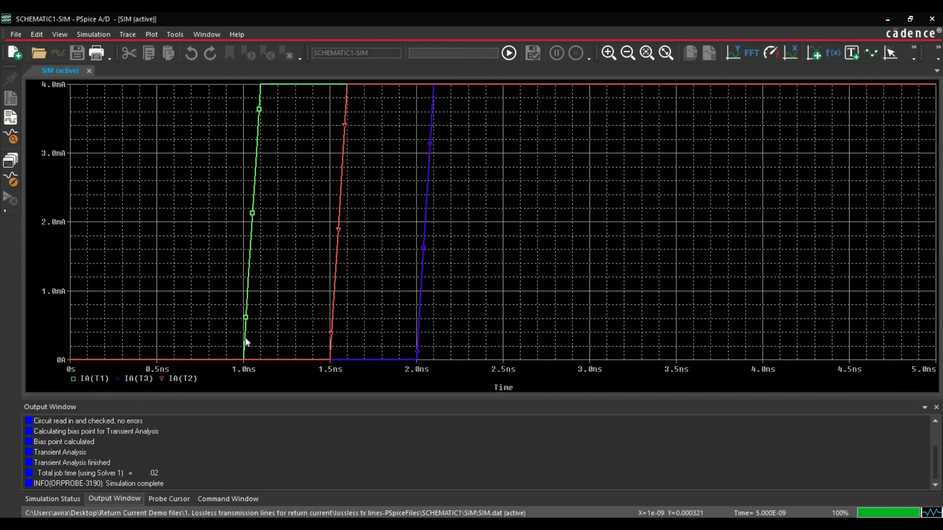
mouse_move(217, 354)
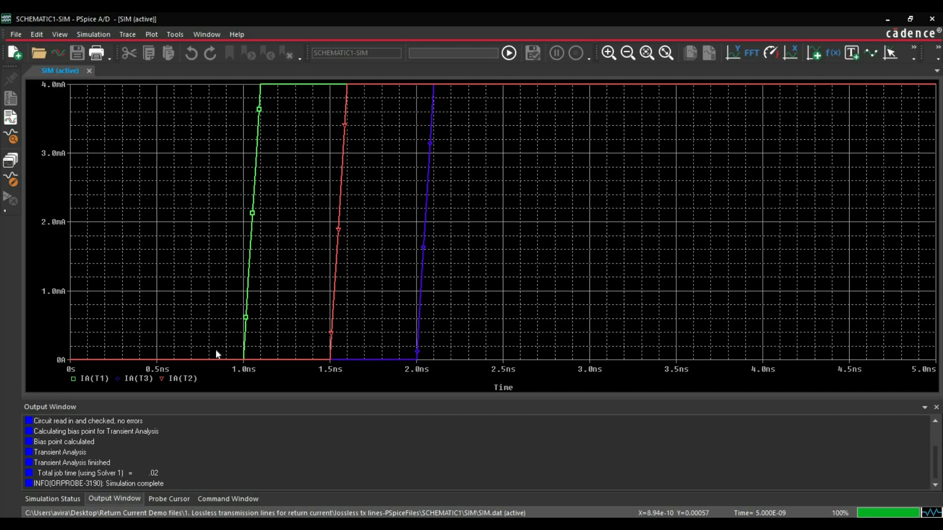
mouse_move(49, 93)
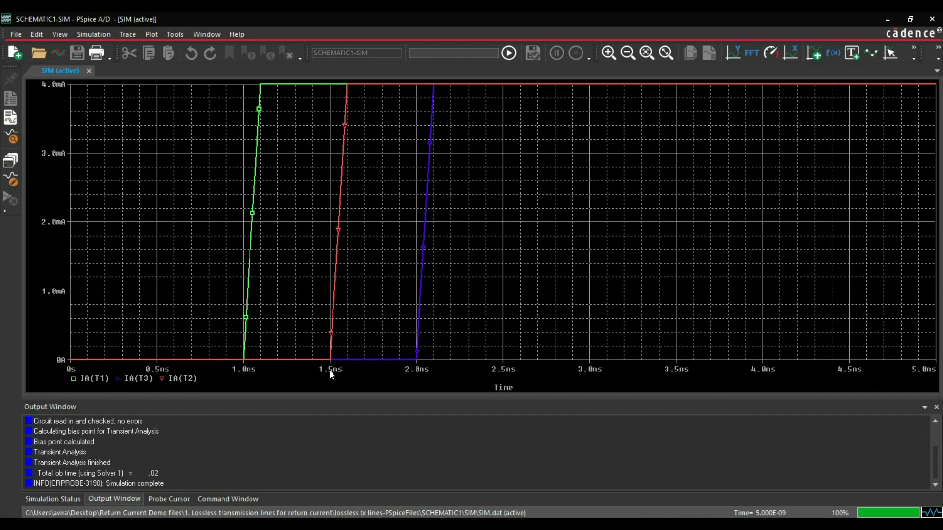
mouse_move(182, 389)
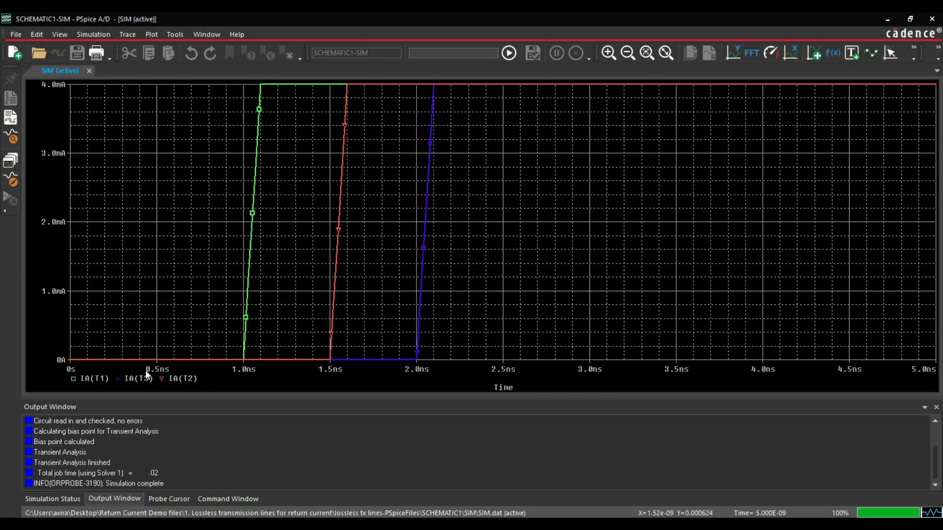
mouse_move(421, 327)
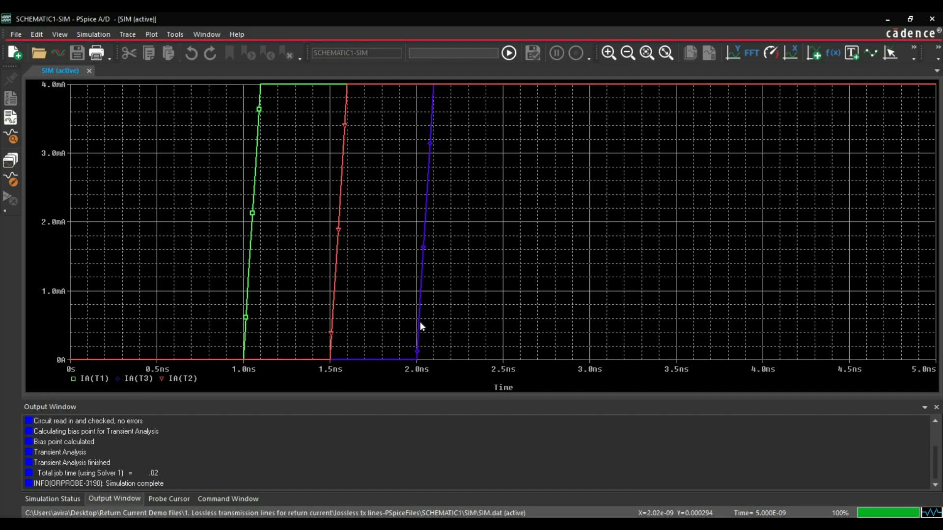
mouse_move(427, 367)
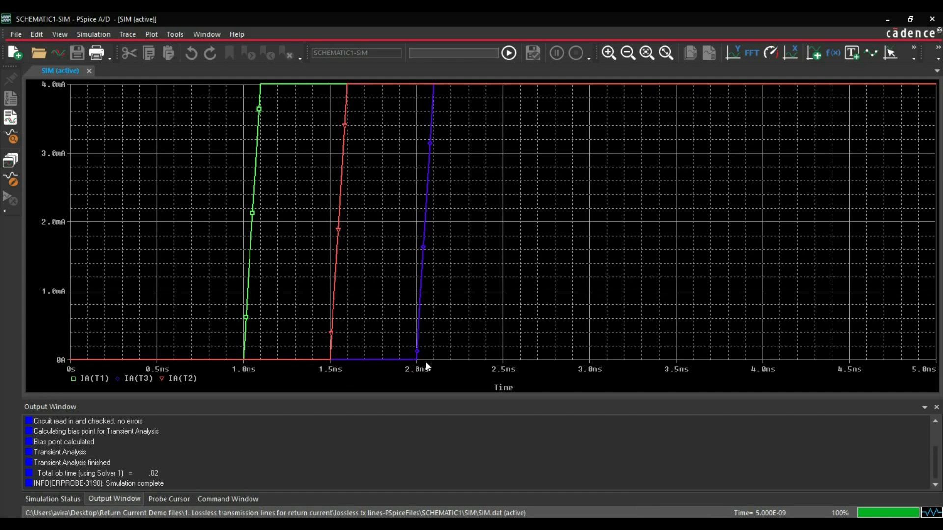
mouse_move(442, 287)
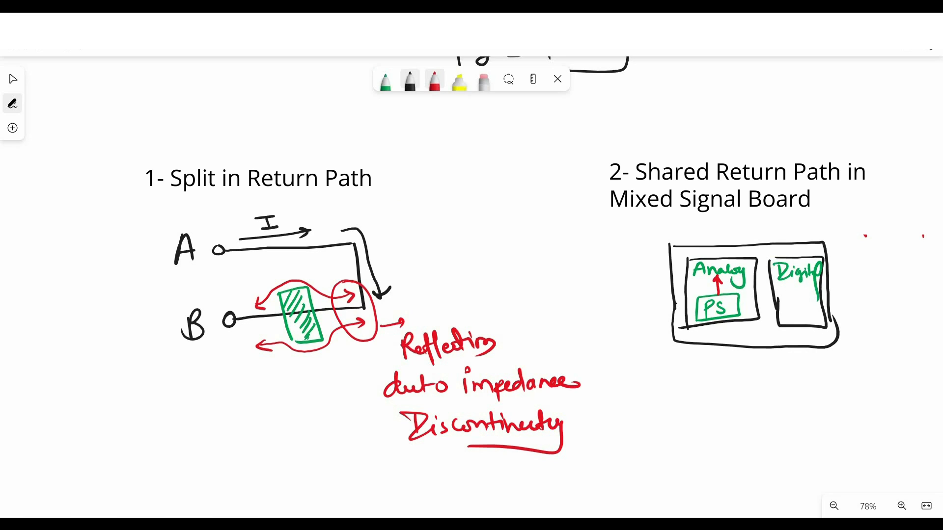
Switch to blue ink for the return arrows, then to another pen colour.
left_click(434, 78)
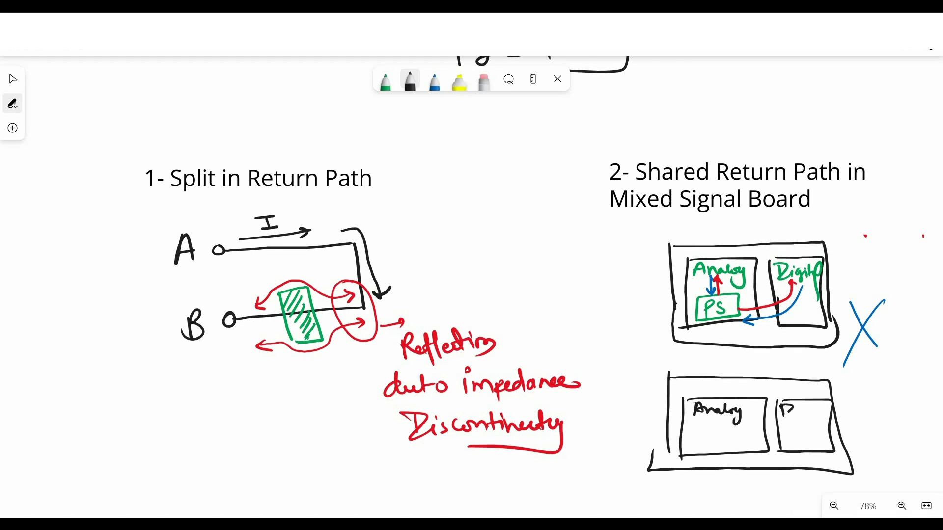
left_click(434, 80)
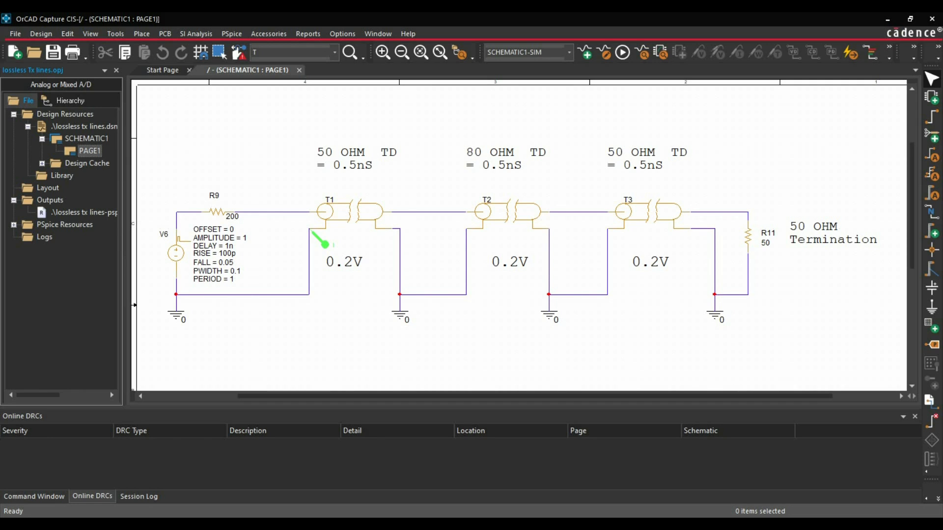
mouse_move(355, 319)
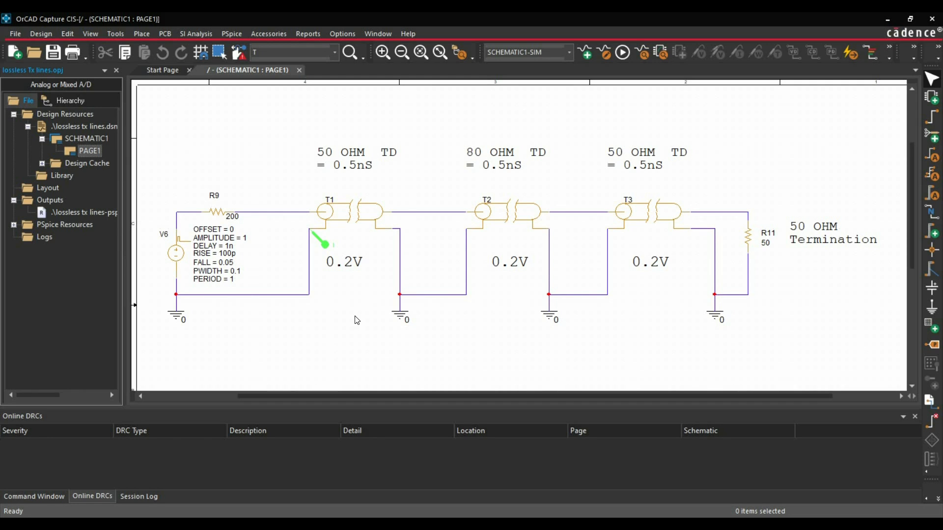
mouse_move(402, 327)
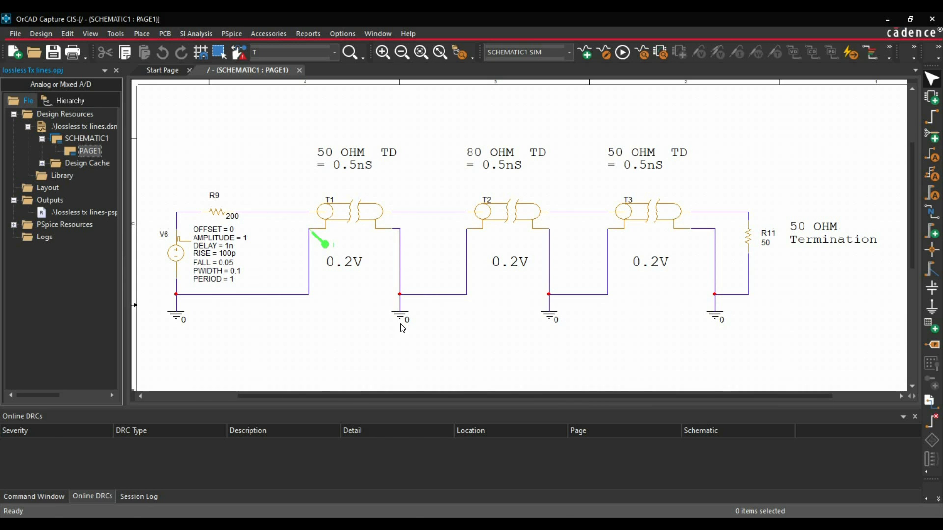
Bring up the PSpice A/D window showing the annotated IA(T1) current trace.
left_click(621, 53)
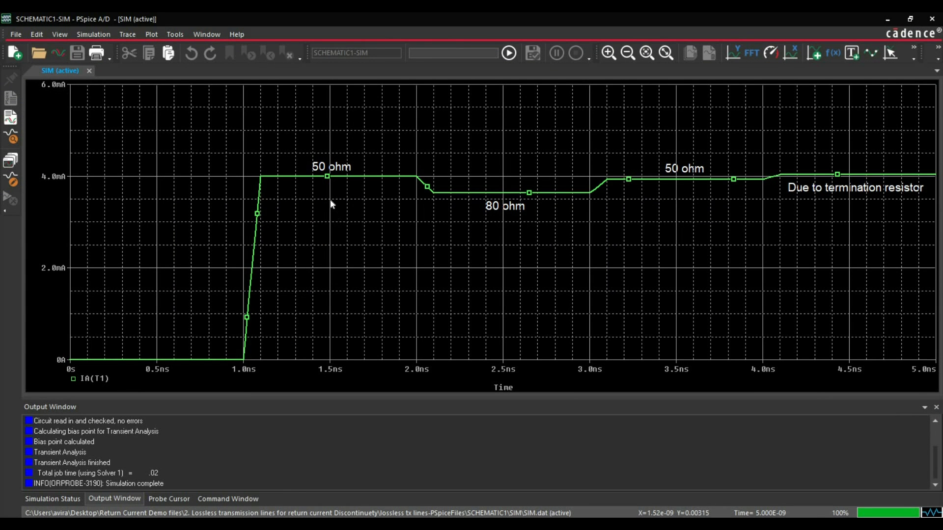
mouse_move(282, 181)
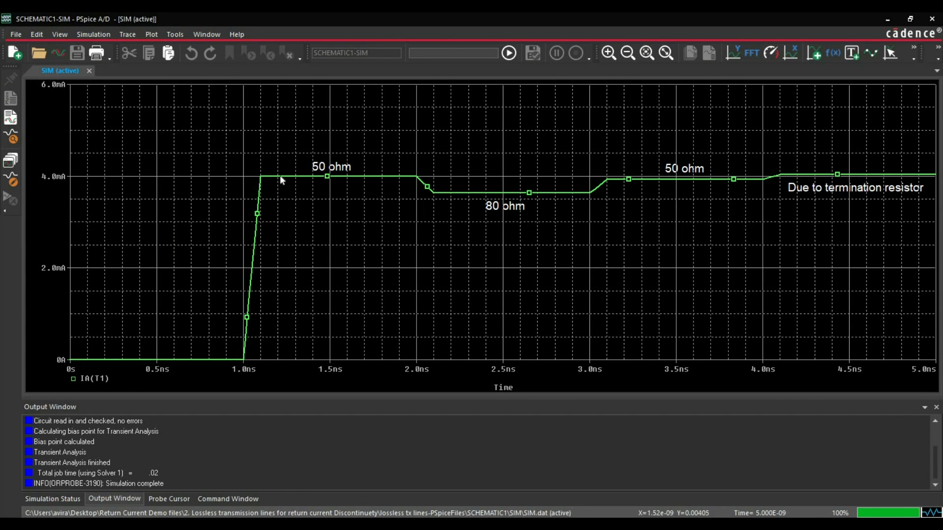
mouse_move(50, 184)
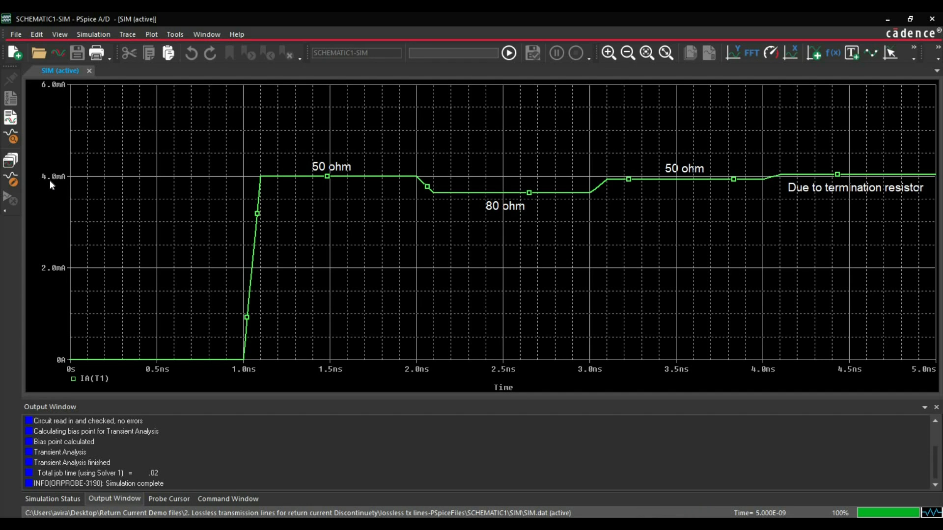
mouse_move(249, 206)
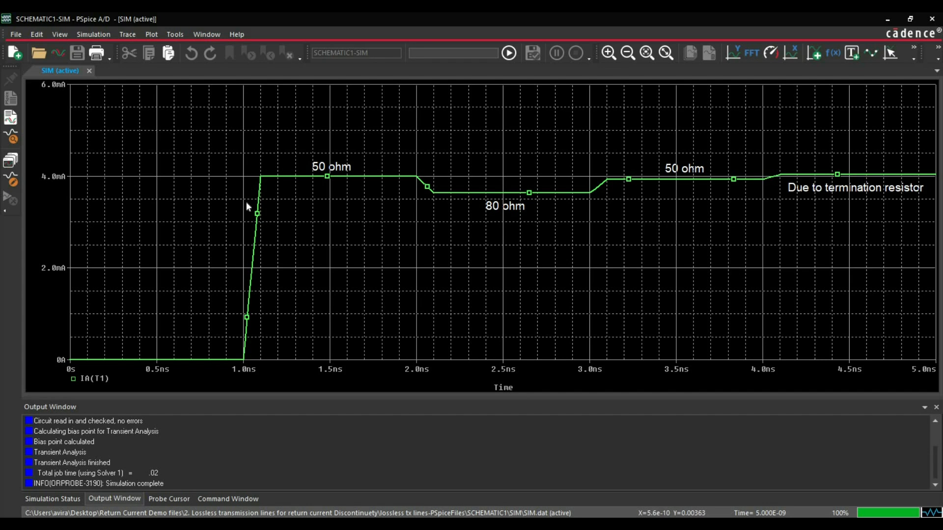
mouse_move(409, 188)
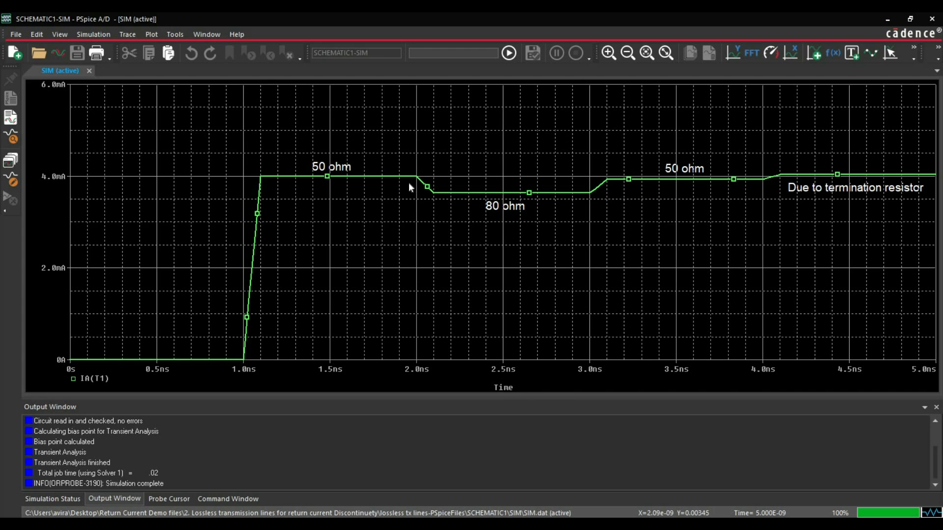
mouse_move(478, 209)
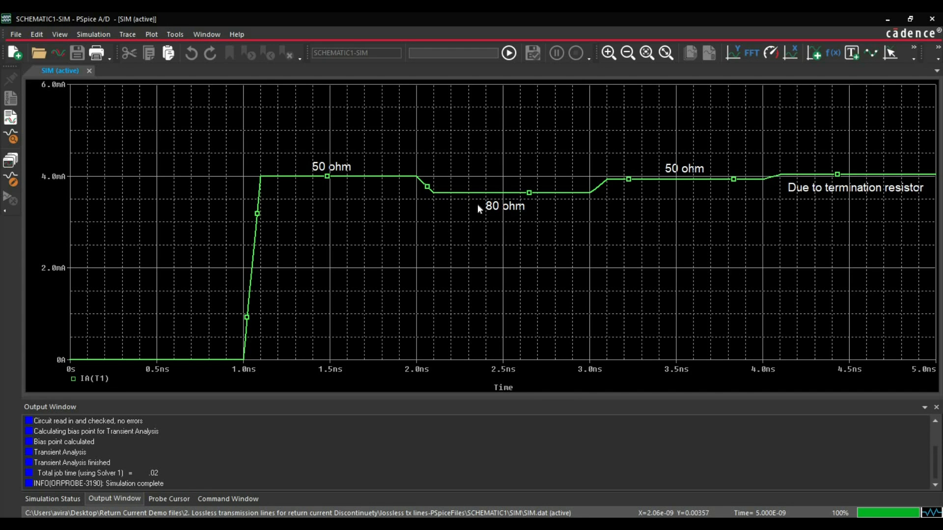
mouse_move(412, 191)
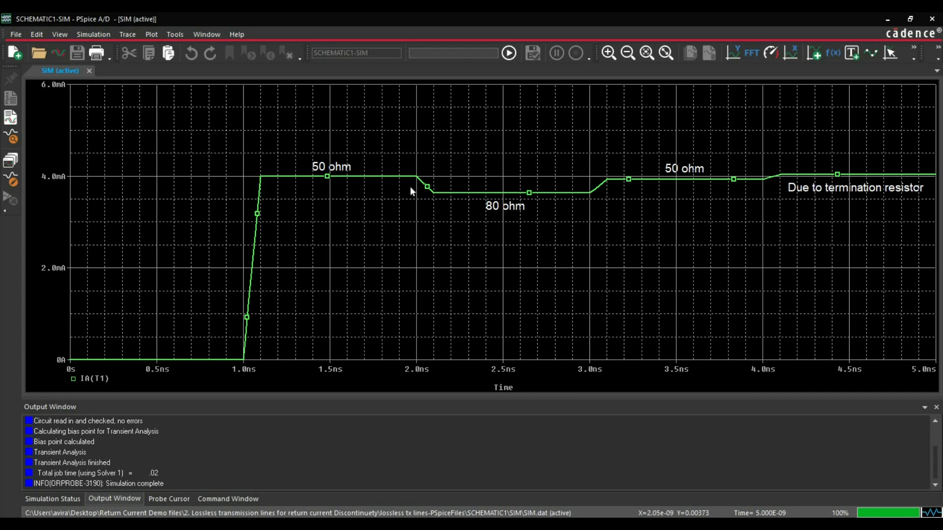
mouse_move(451, 195)
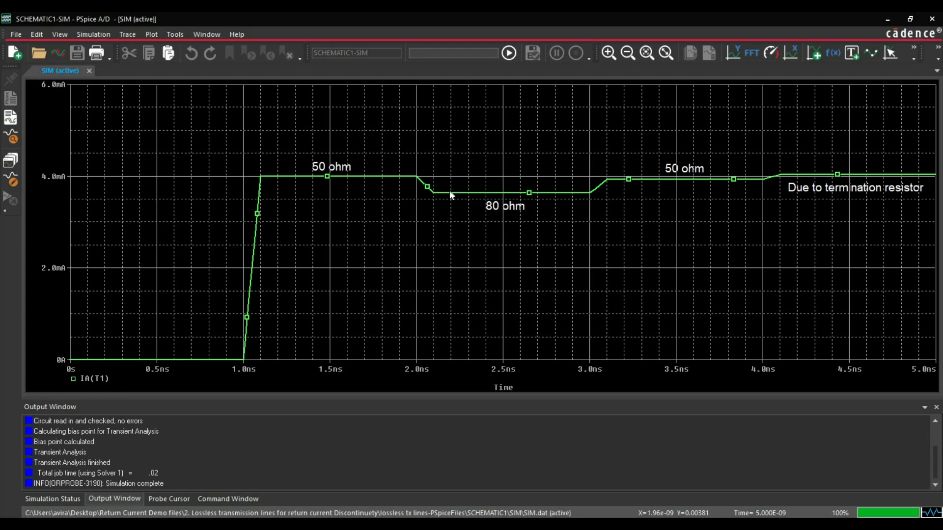
mouse_move(610, 195)
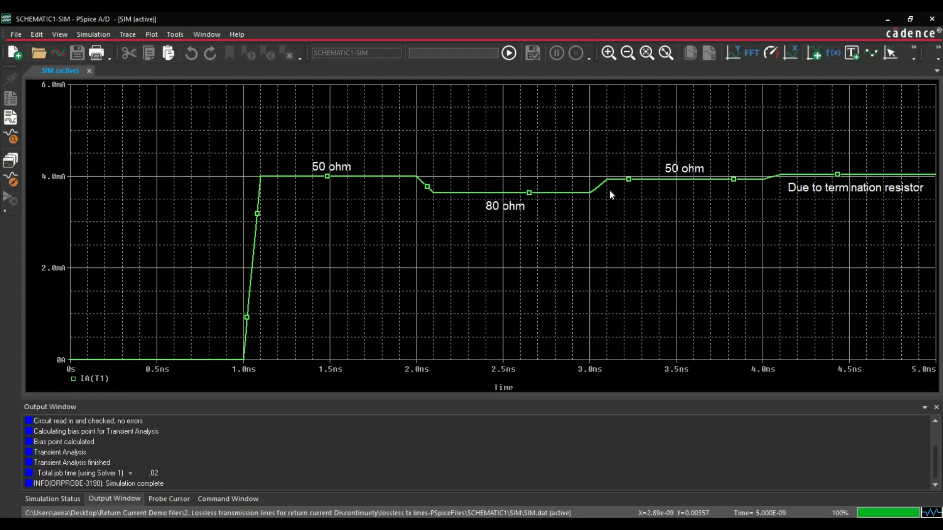
mouse_move(669, 185)
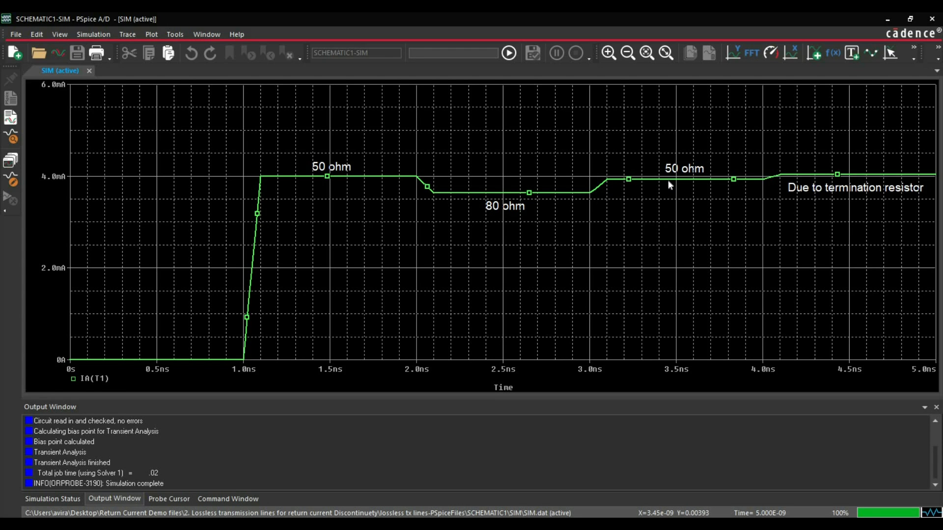
mouse_move(639, 190)
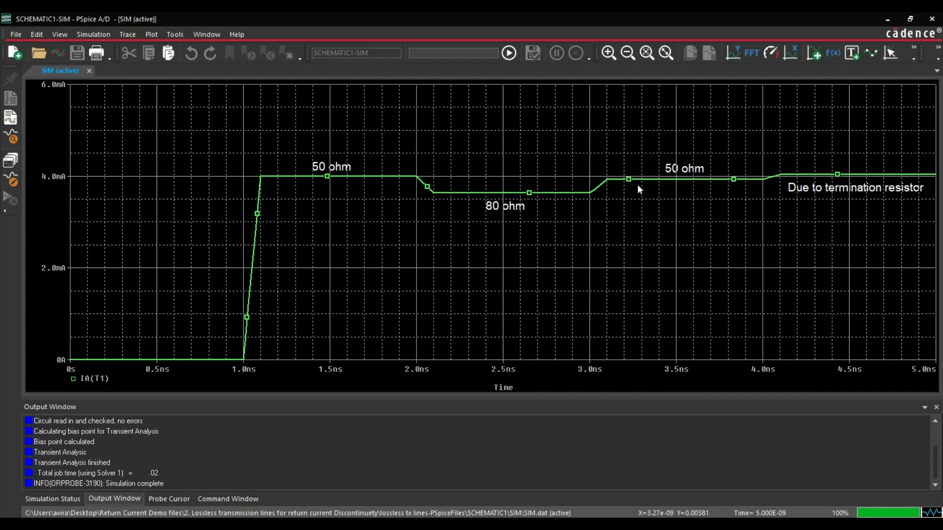
mouse_move(791, 193)
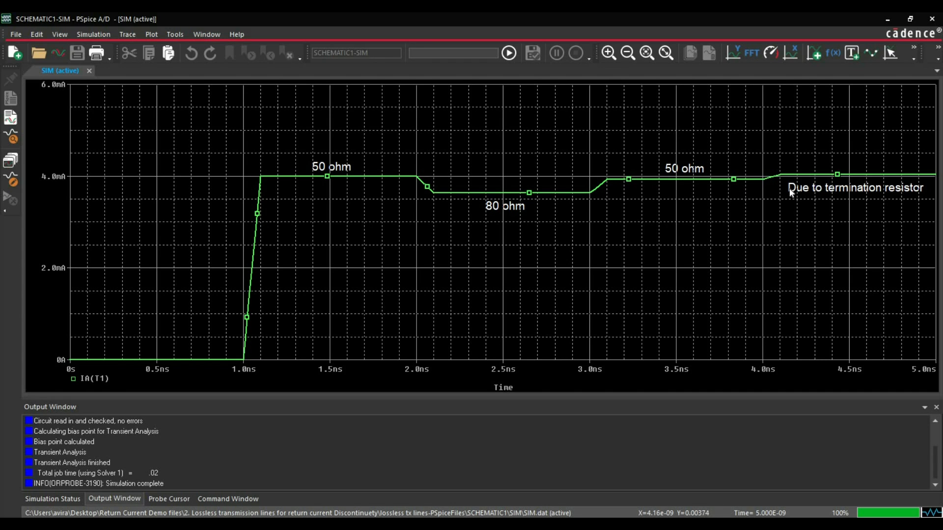
mouse_move(762, 218)
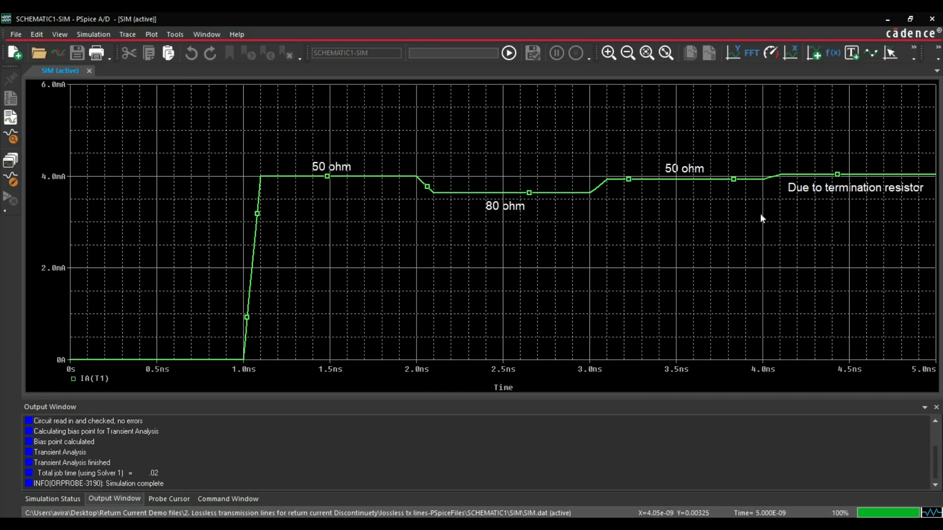
mouse_move(788, 209)
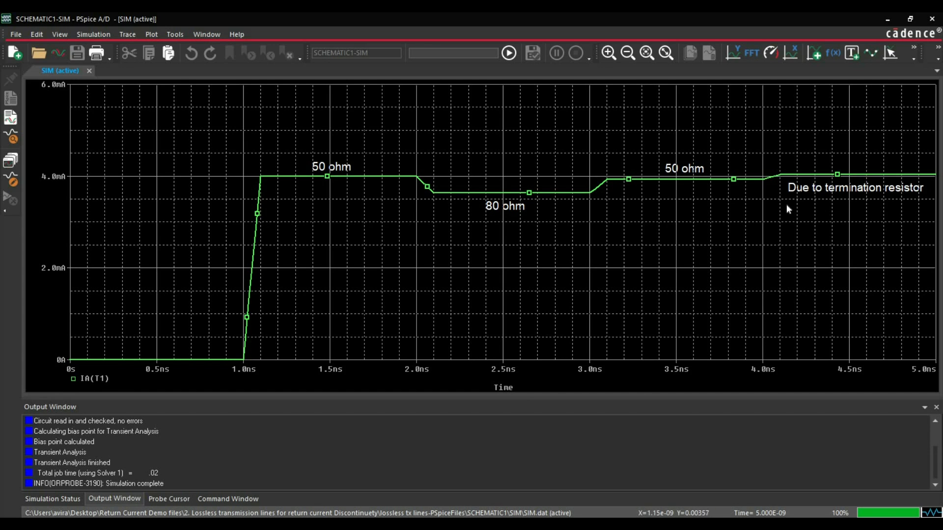
mouse_move(381, 180)
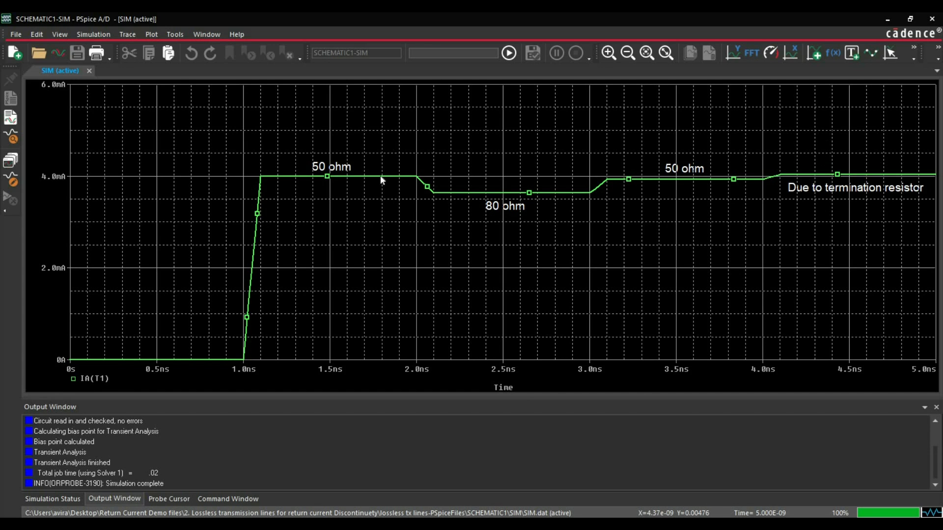
mouse_move(876, 27)
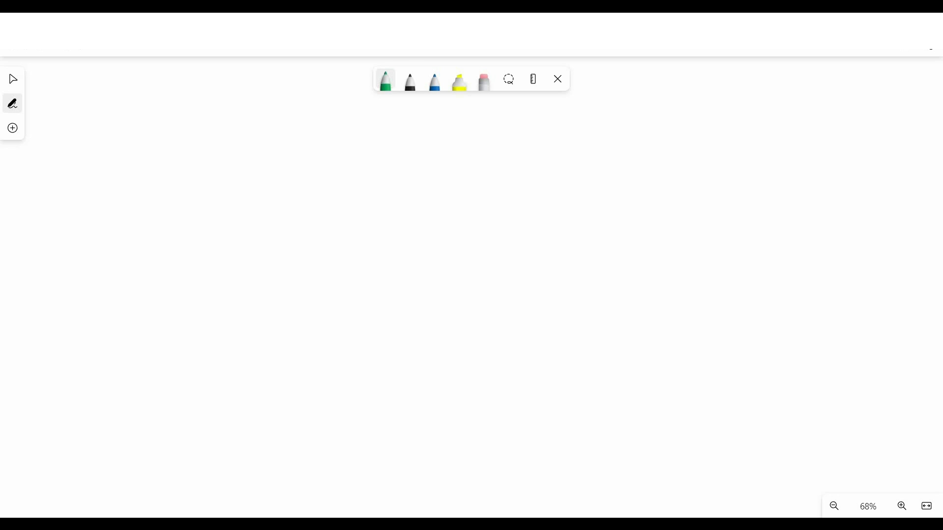
Choose an ink colour for the frequency sketch, then switch to red ink.
left_click(434, 81)
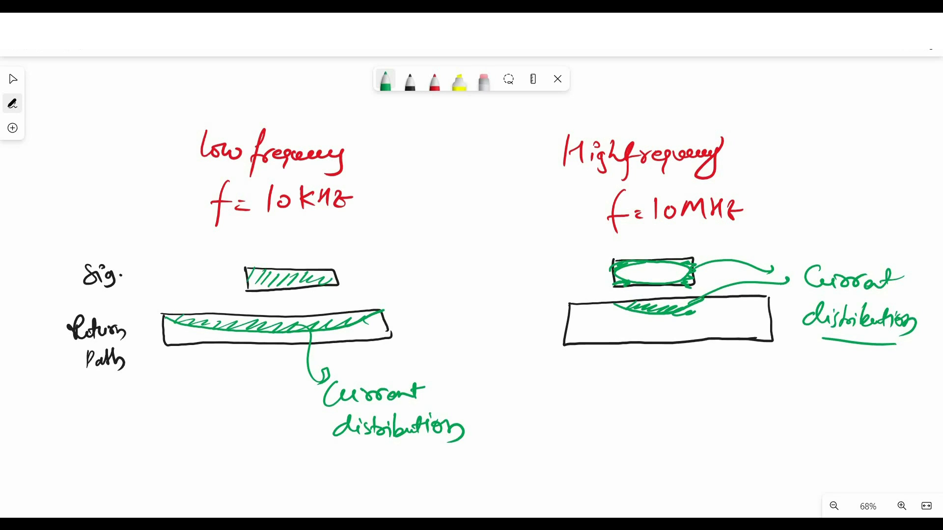
left_click(434, 79)
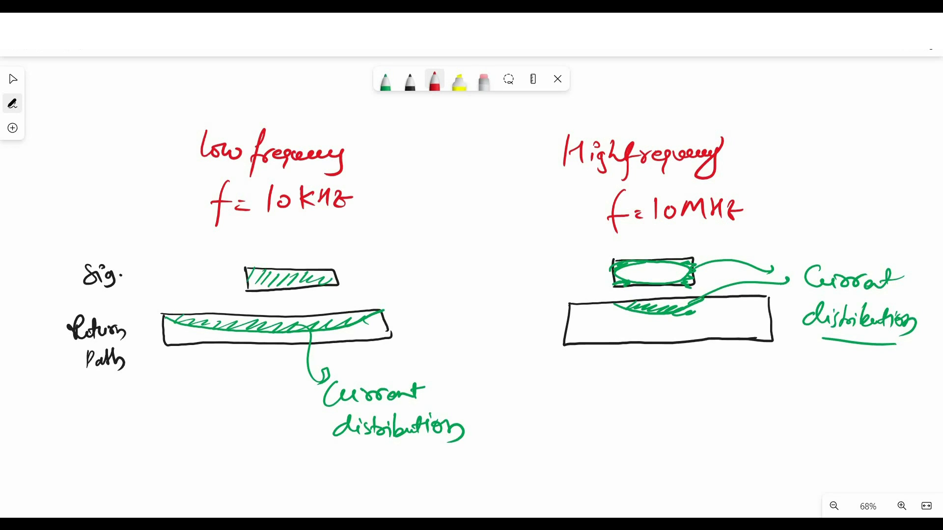